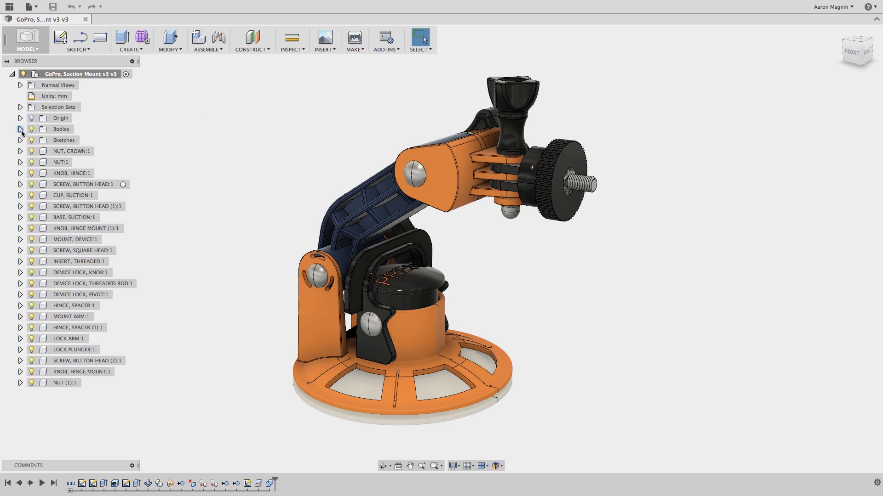
Step: Expand the Browser's Bodies folder to show Device Lock Knob and Mount Arm
{"action": "left_click", "coordinate": [20, 129]}
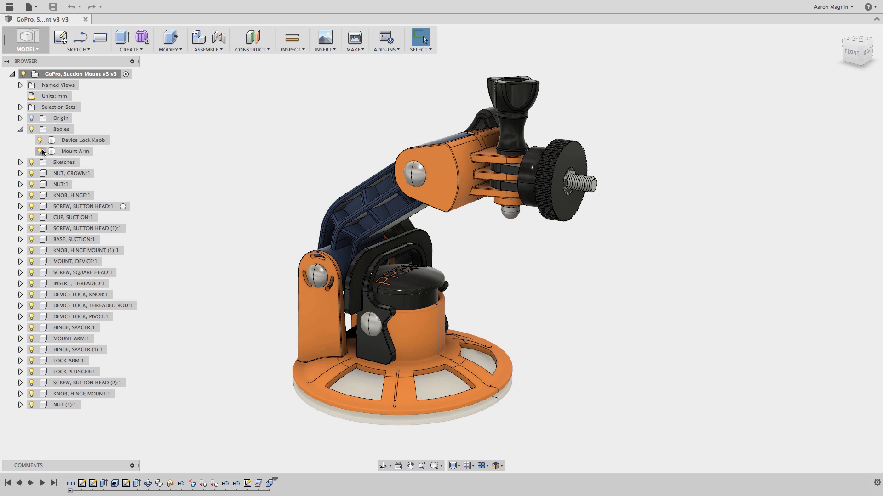
{"action": "left_click", "coordinate": [64, 174]}
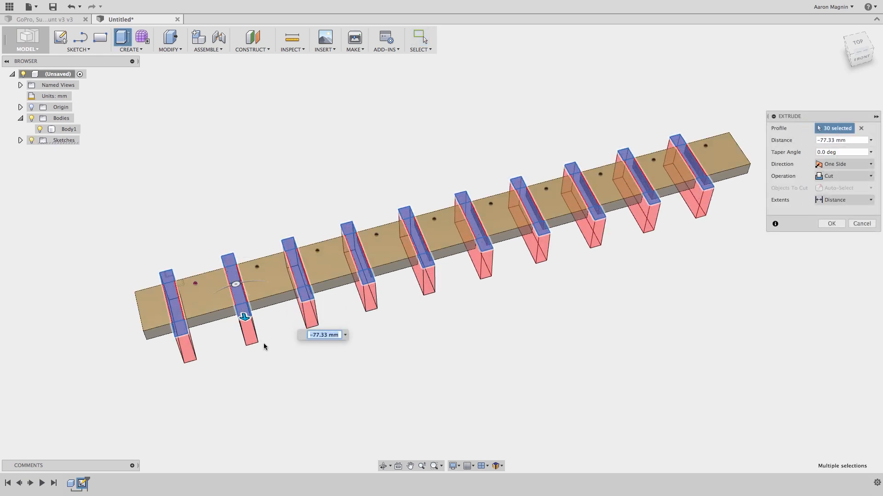
Step: Confirm the extrude cut splitting the plank, then select Body1 through Body11
{"action": "left_click", "coordinate": [831, 223]}
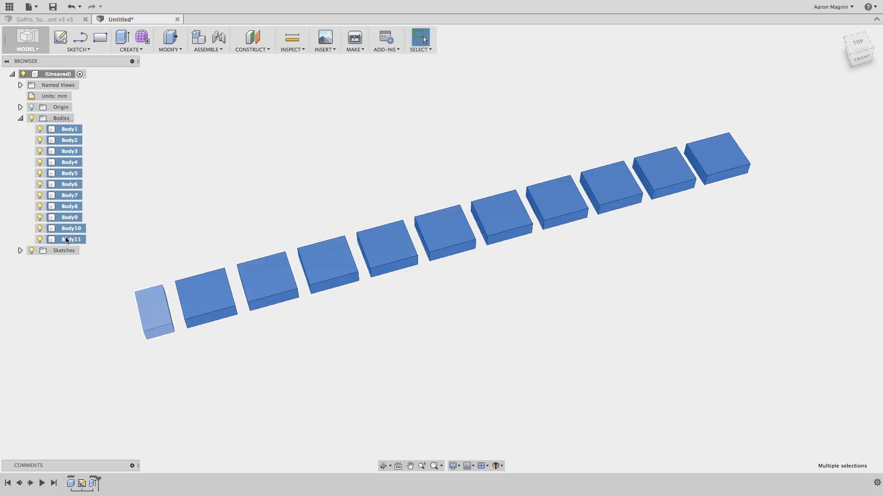
{"action": "left_click", "coordinate": [51, 19]}
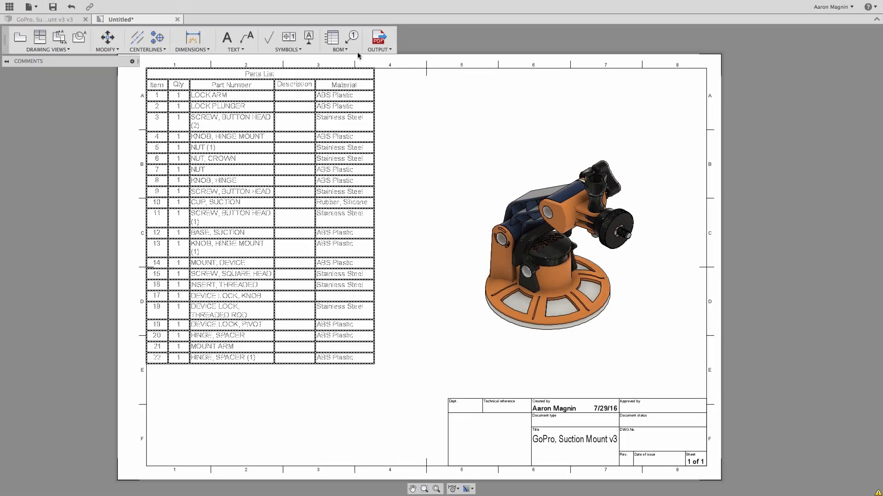
Step: Switch to the GoPro Suction Mount v3 model tab
{"action": "left_click", "coordinate": [351, 37]}
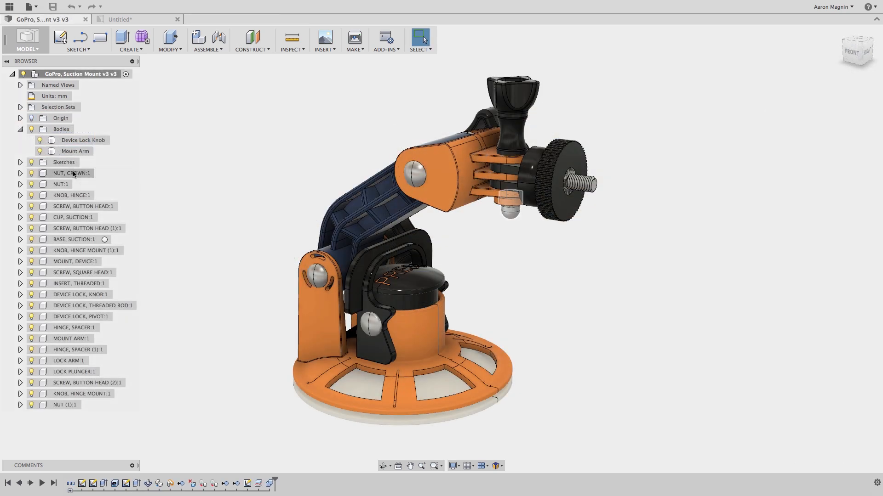
Step: Expand the NUT, CROWN:1 component and its Origin folder in the Browser
{"action": "left_click", "coordinate": [19, 173]}
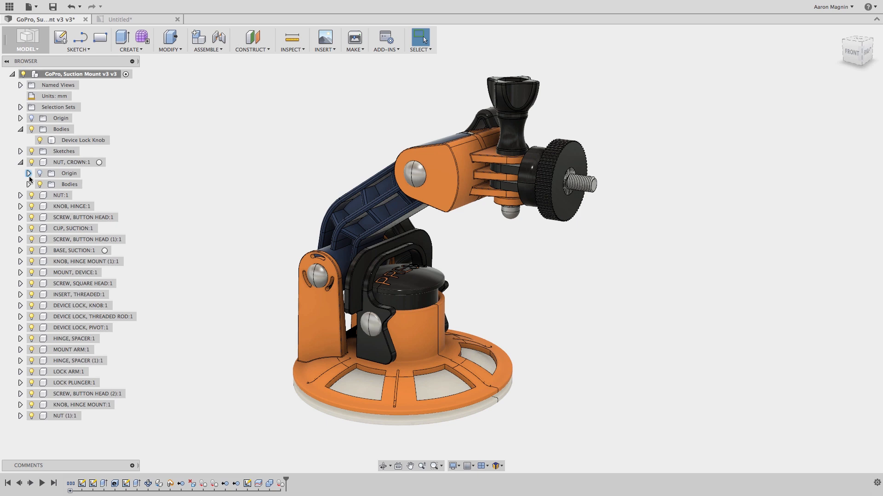
{"action": "left_click", "coordinate": [31, 184]}
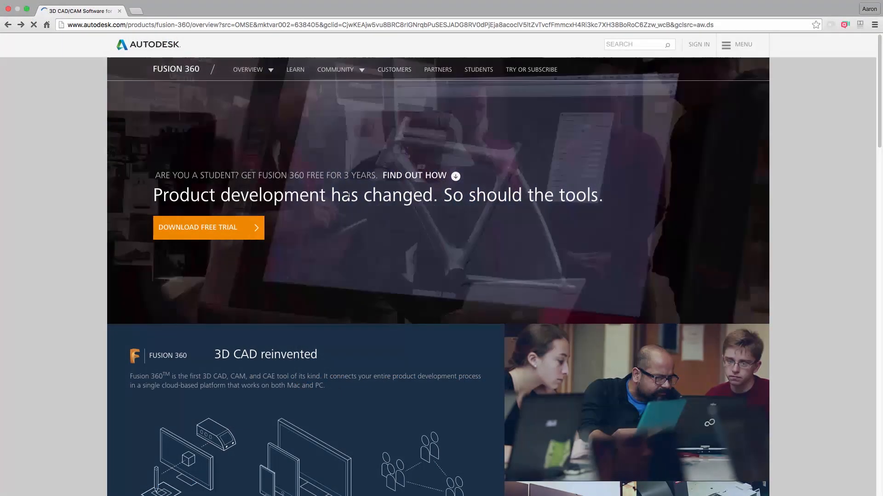
Step: Go via Community > Forum to the Design, Validate & Document board and scroll its posts
{"action": "left_click", "coordinate": [335, 69]}
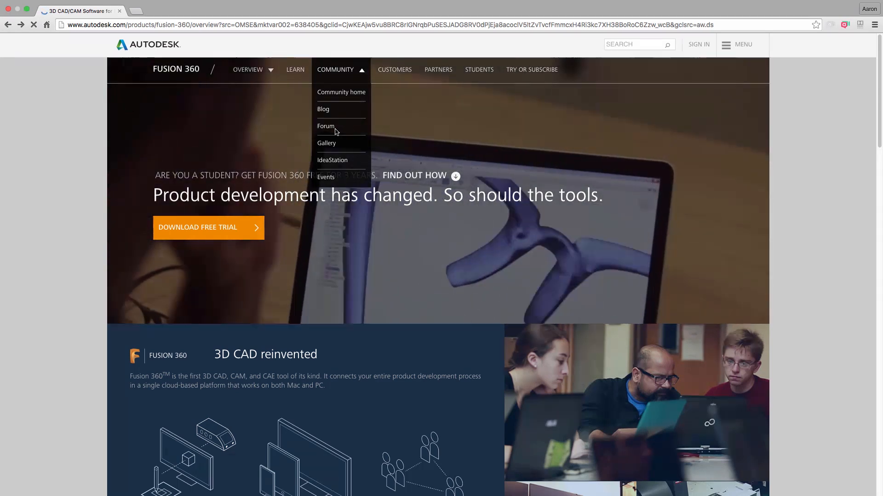
{"action": "left_click", "coordinate": [326, 126]}
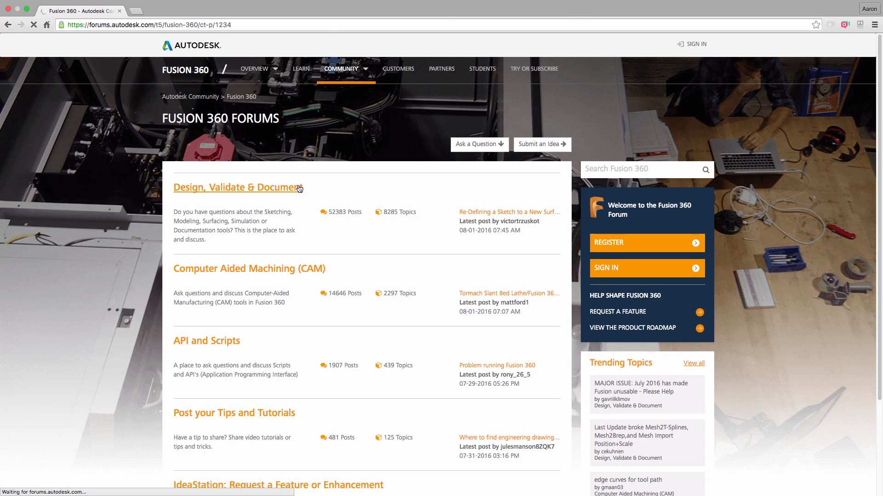
{"action": "left_click", "coordinate": [235, 188]}
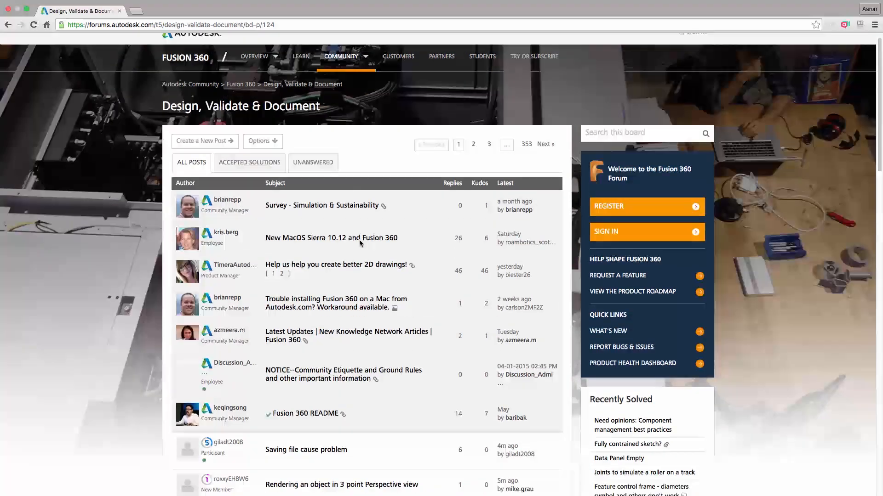
{"action": "scroll", "scroll_direction": "down", "scroll_amount": 3}
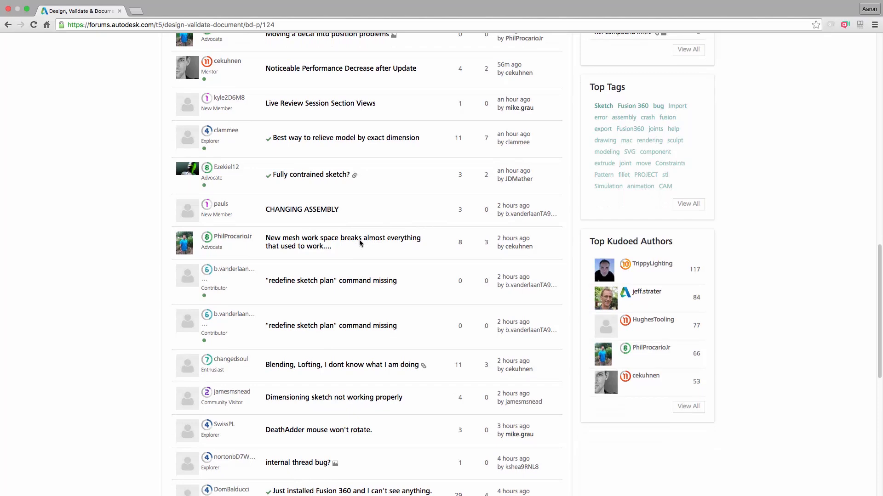
{"action": "scroll", "scroll_direction": "down", "scroll_amount": 3}
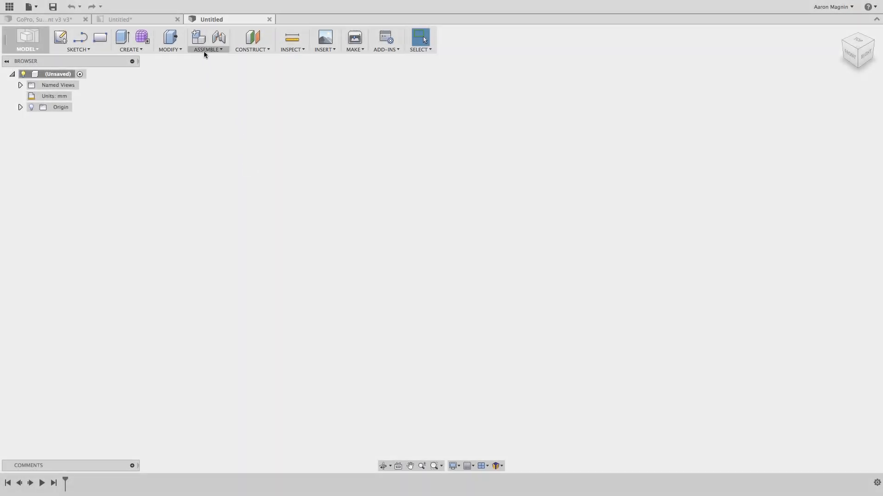
Step: Create a new empty component and name it RULE#1
{"action": "left_click", "coordinate": [197, 36]}
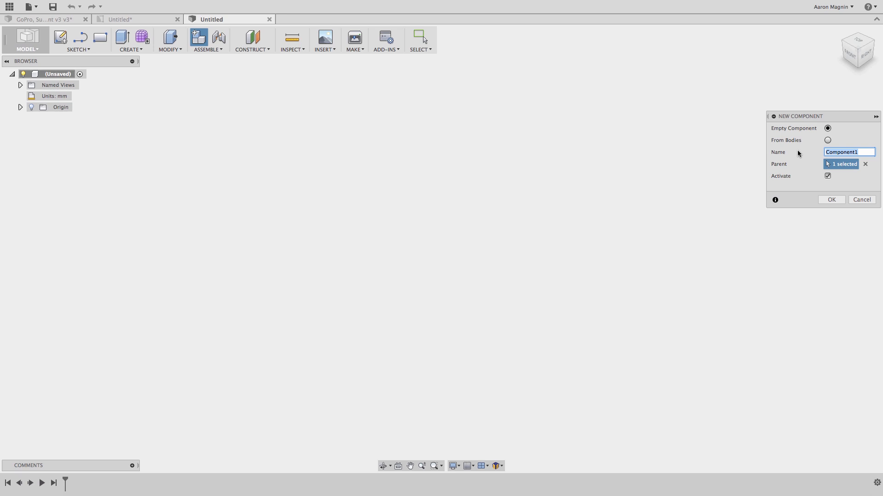
{"action": "type", "text": "RULE#"}
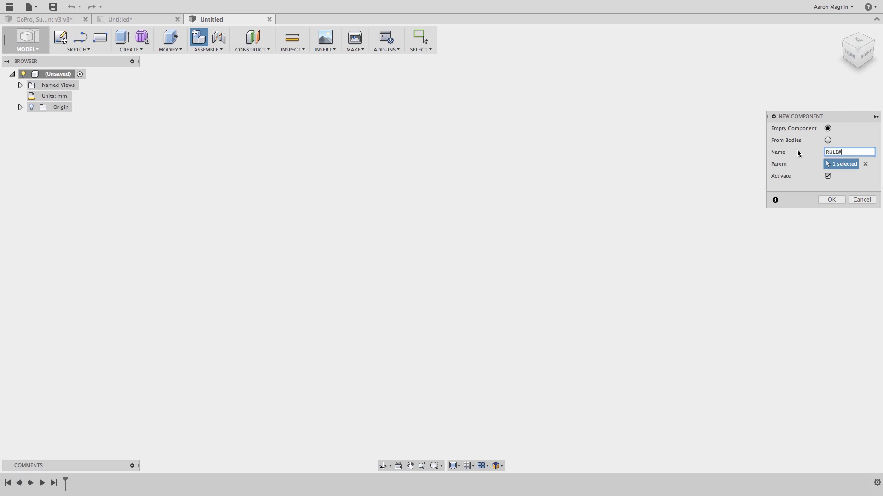
{"action": "type", "text": "1"}
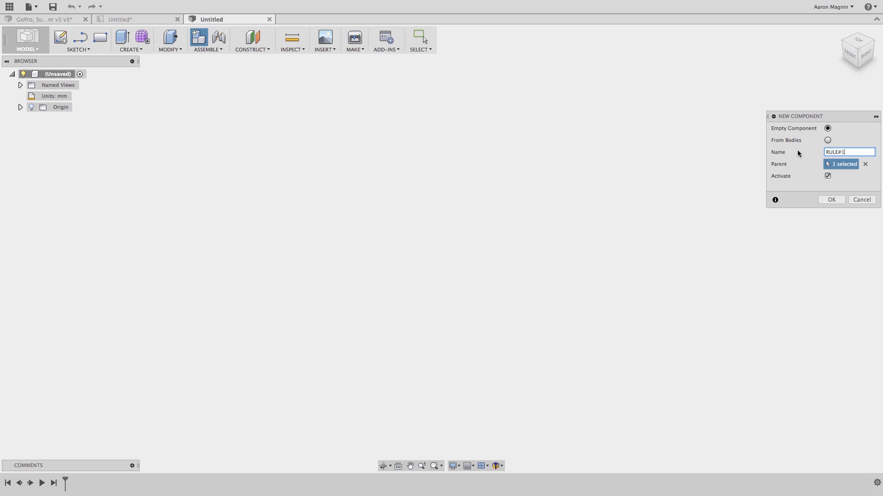